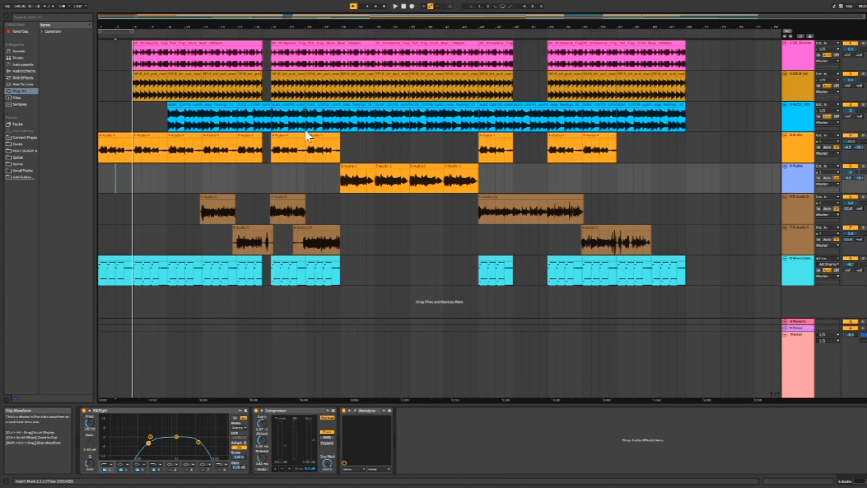
{"action": "mouse_move", "coordinate": [88, 86]}
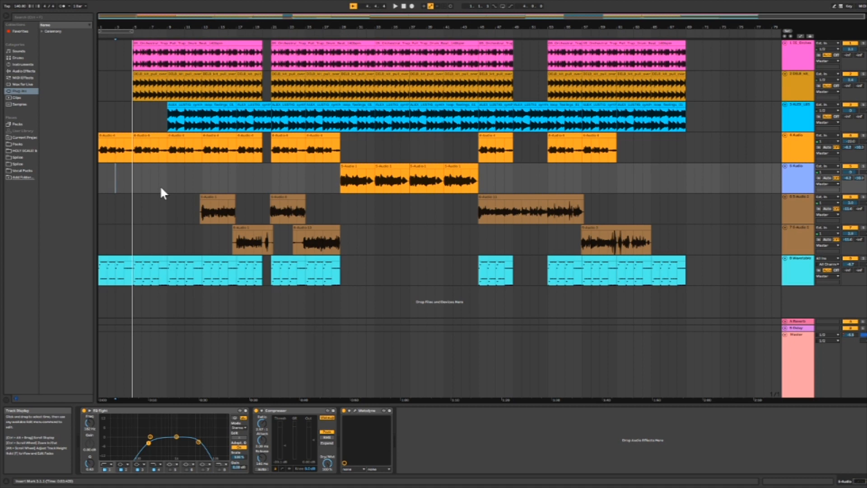
{"action": "mouse_move", "coordinate": [202, 180]}
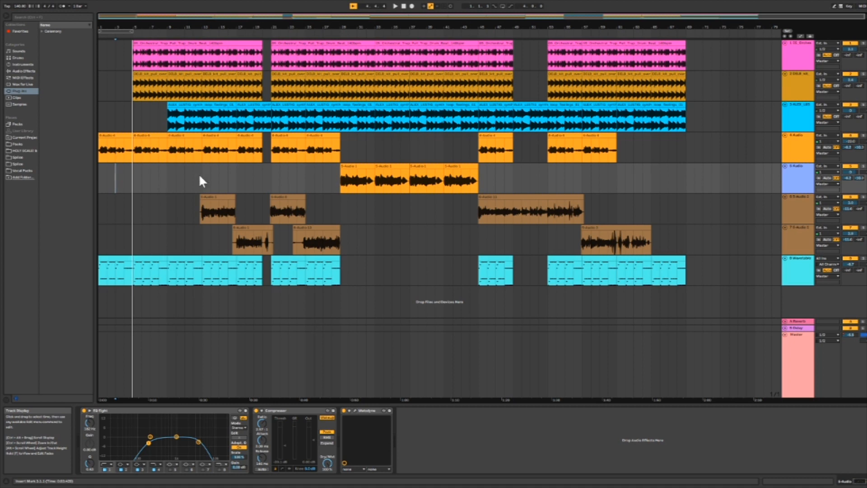
{"action": "mouse_move", "coordinate": [114, 183]}
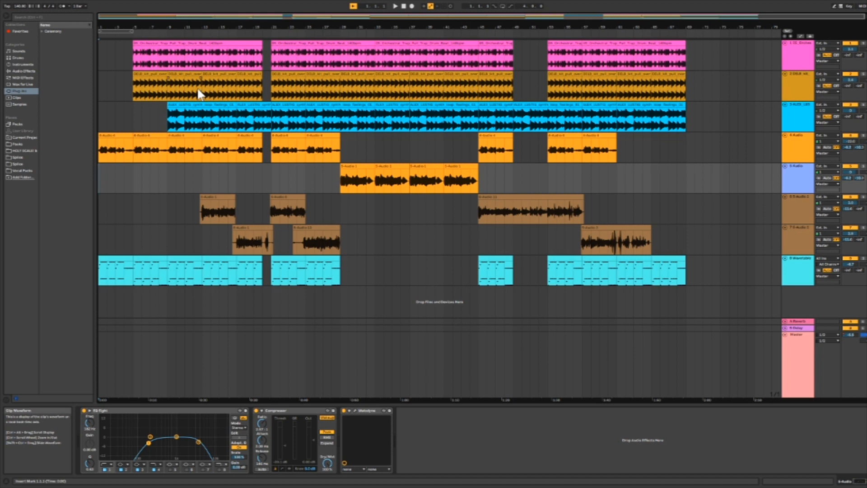
{"action": "mouse_move", "coordinate": [213, 58]}
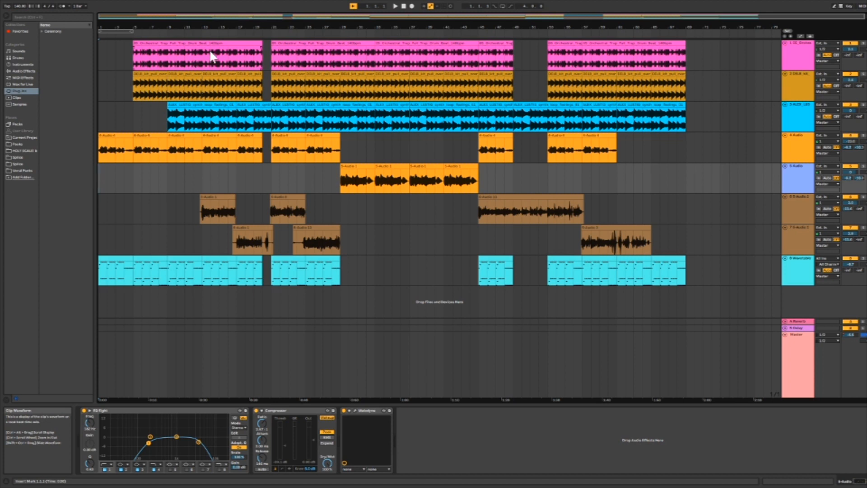
{"action": "mouse_move", "coordinate": [103, 162]}
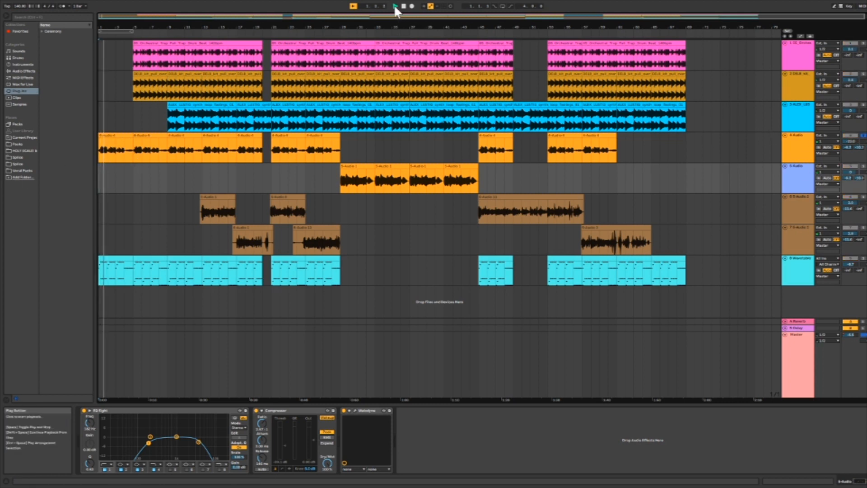
Play the arrangement from the top through the opening bars, then stop playback
{"action": "left_click", "coordinate": [394, 5]}
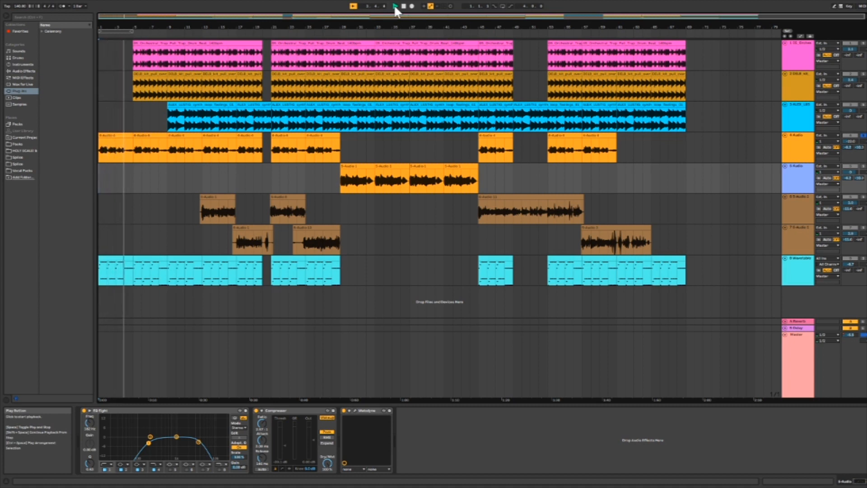
{"action": "left_click", "coordinate": [395, 6]}
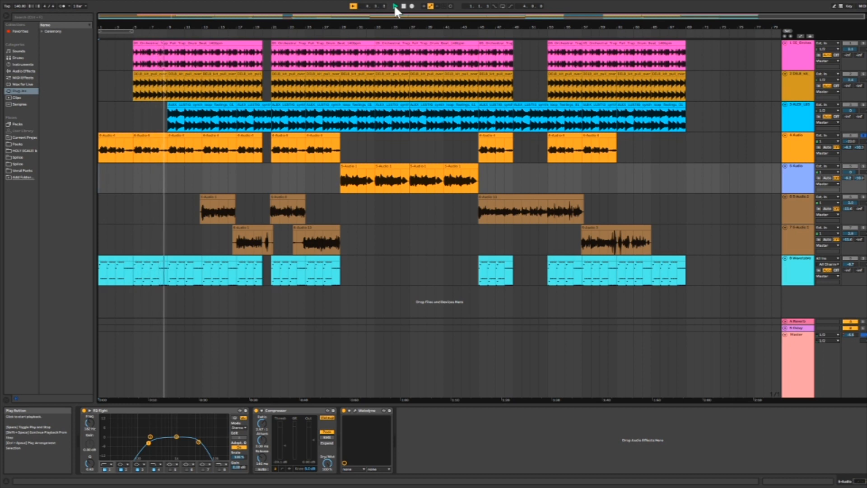
{"action": "left_click", "coordinate": [395, 6]}
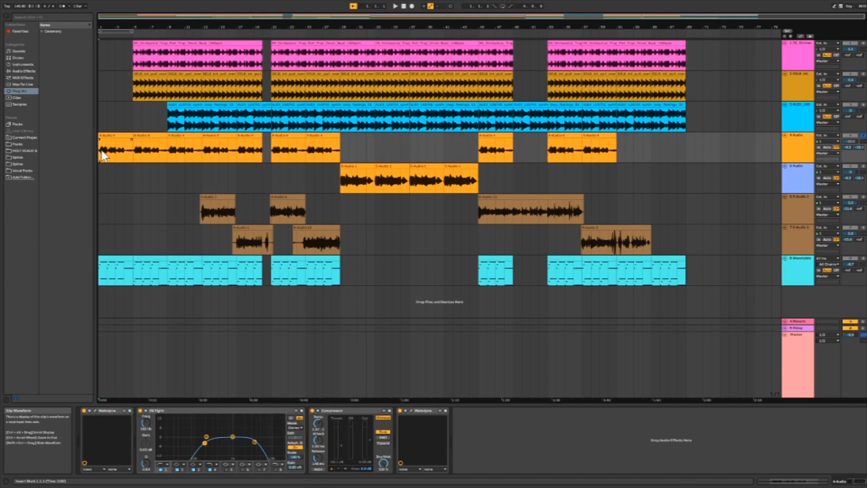
{"action": "mouse_move", "coordinate": [125, 191]}
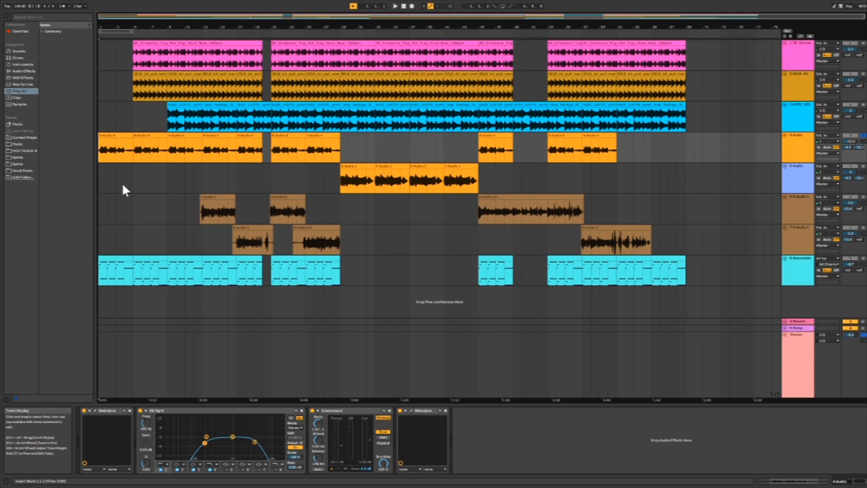
{"action": "mouse_move", "coordinate": [234, 196]}
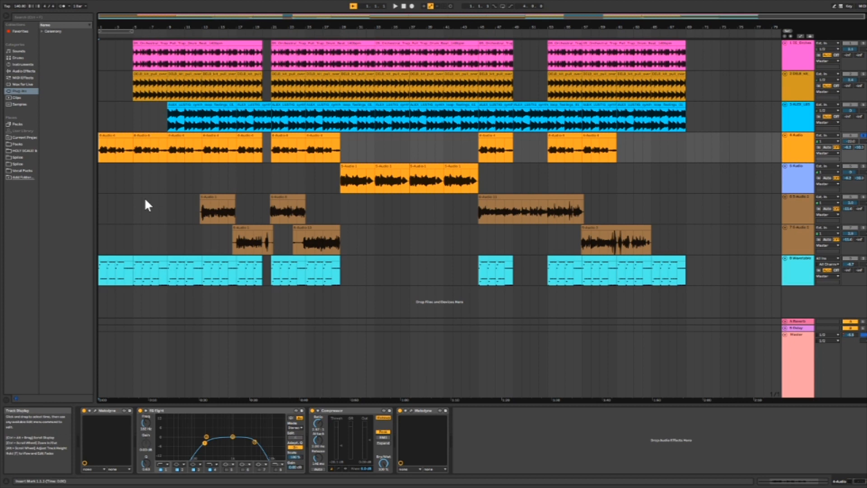
{"action": "mouse_move", "coordinate": [174, 198]}
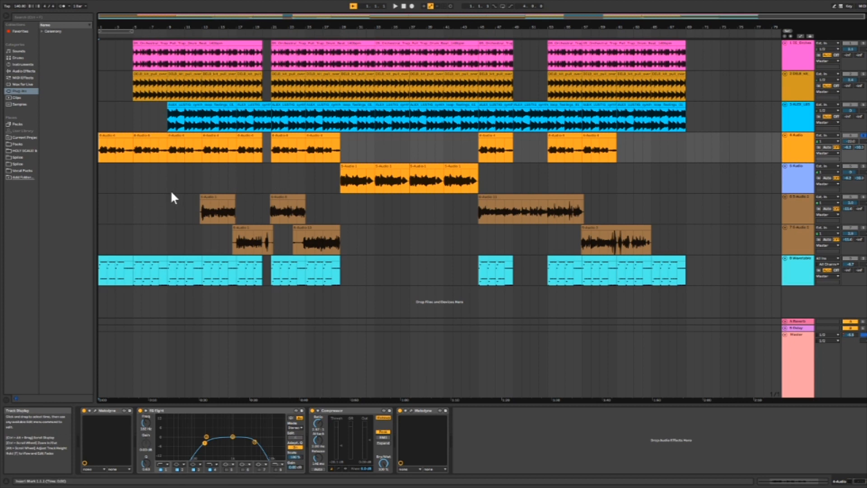
{"action": "mouse_move", "coordinate": [172, 192]}
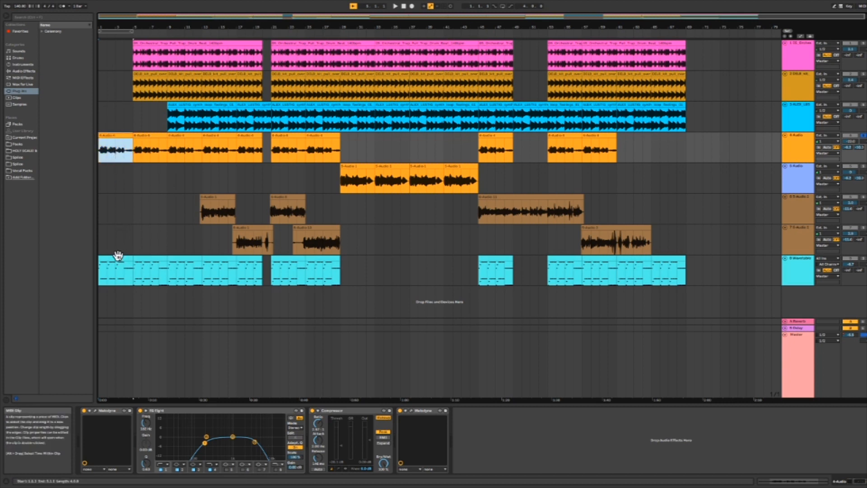
Show the synth loop's Wavetable device chain, then play the beat briefly and stop
{"action": "left_click", "coordinate": [113, 276]}
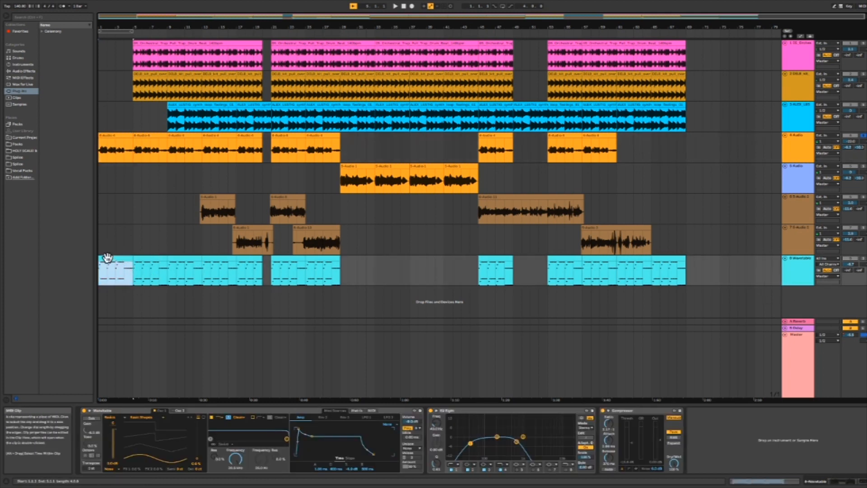
{"action": "left_click", "coordinate": [110, 278]}
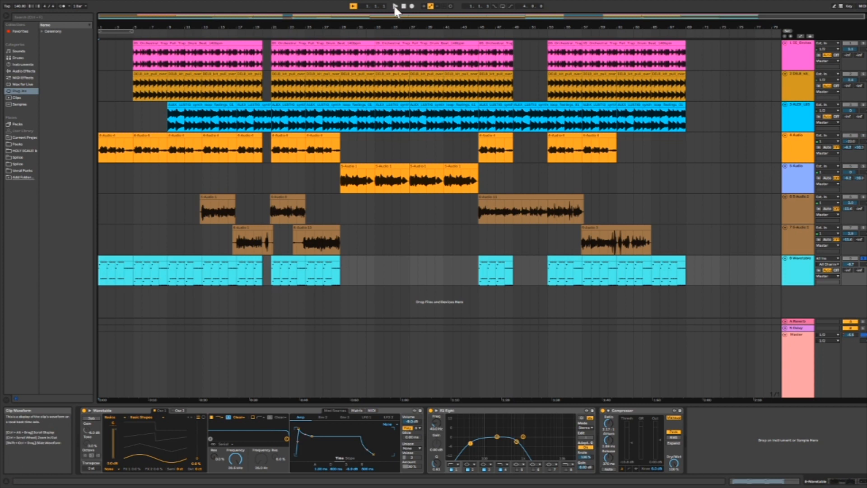
{"action": "left_click", "coordinate": [395, 5]}
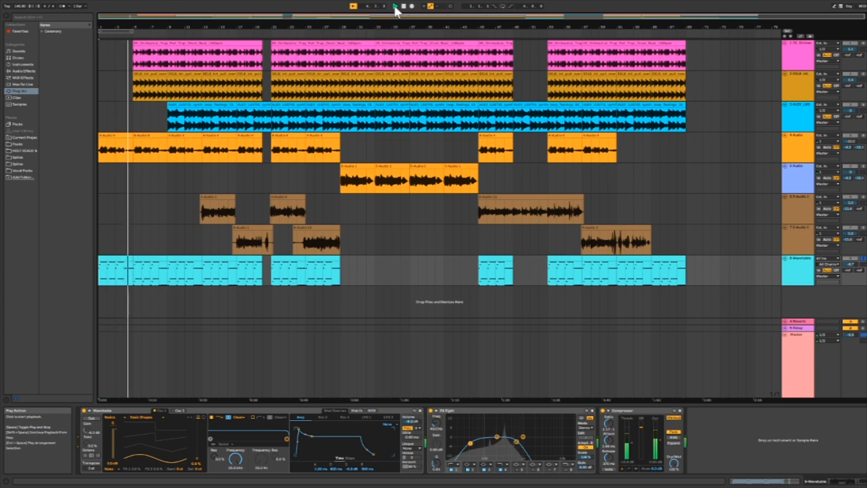
{"action": "left_click", "coordinate": [397, 7]}
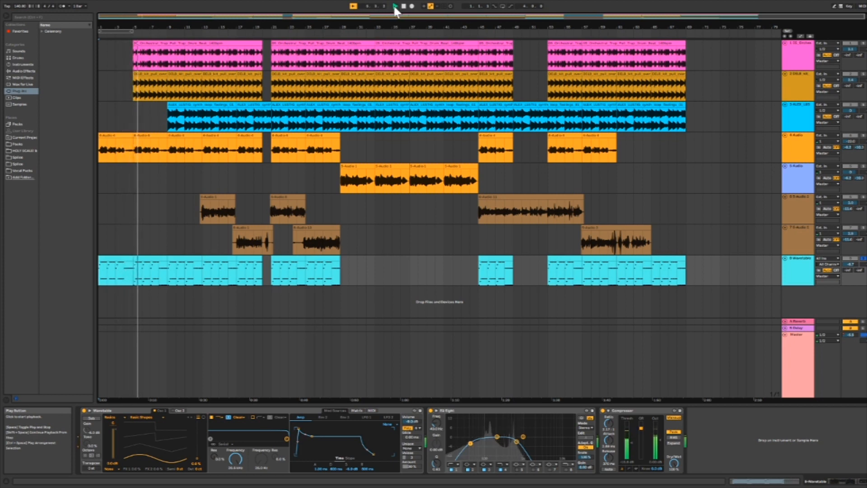
{"action": "left_click", "coordinate": [394, 6]}
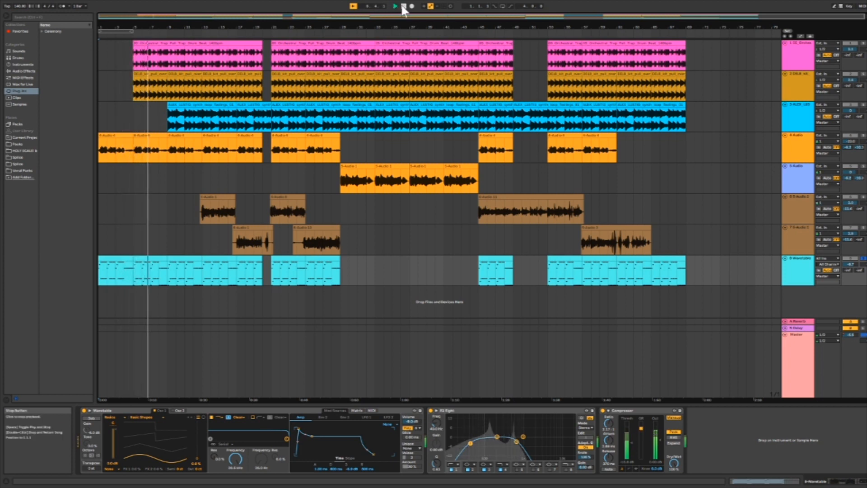
{"action": "left_click", "coordinate": [395, 6]}
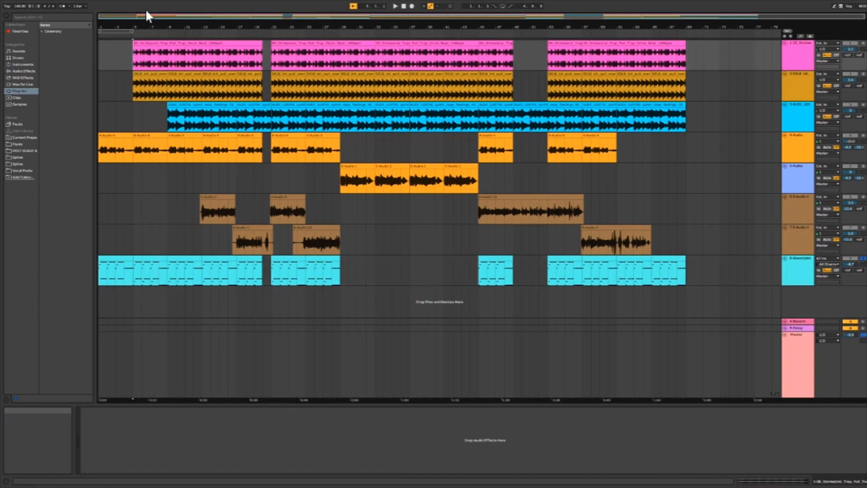
{"action": "mouse_move", "coordinate": [179, 76]}
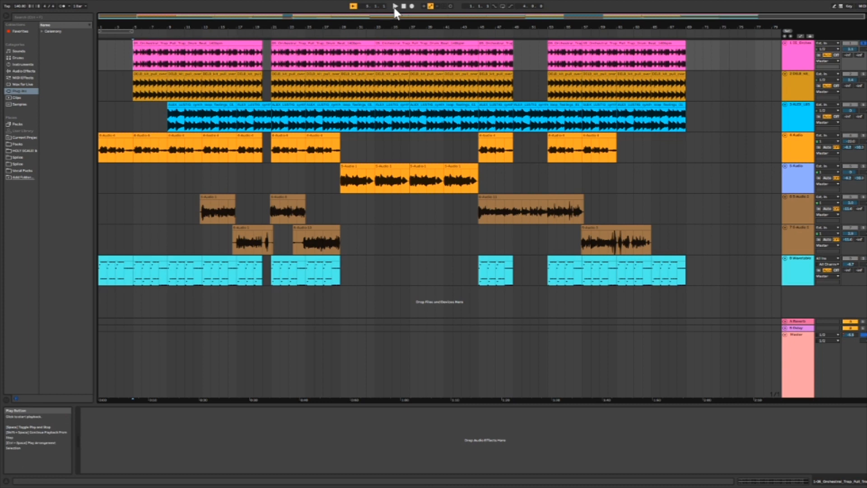
{"action": "left_click", "coordinate": [396, 5]}
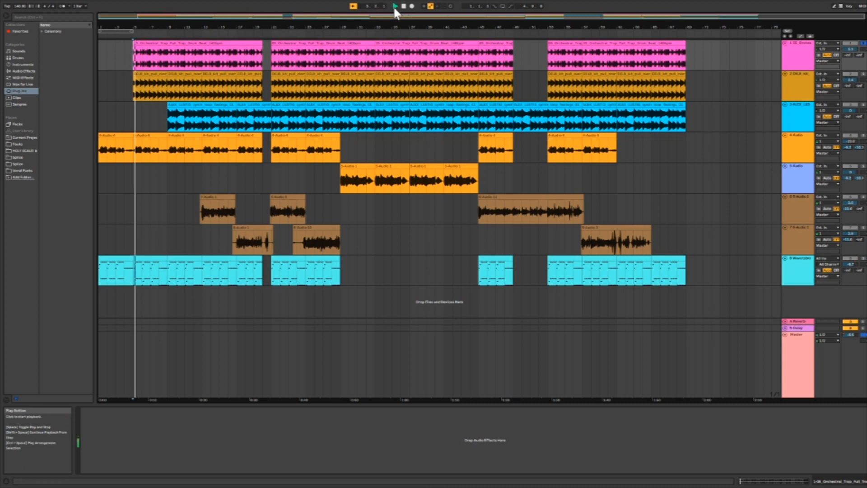
{"action": "left_click", "coordinate": [396, 6]}
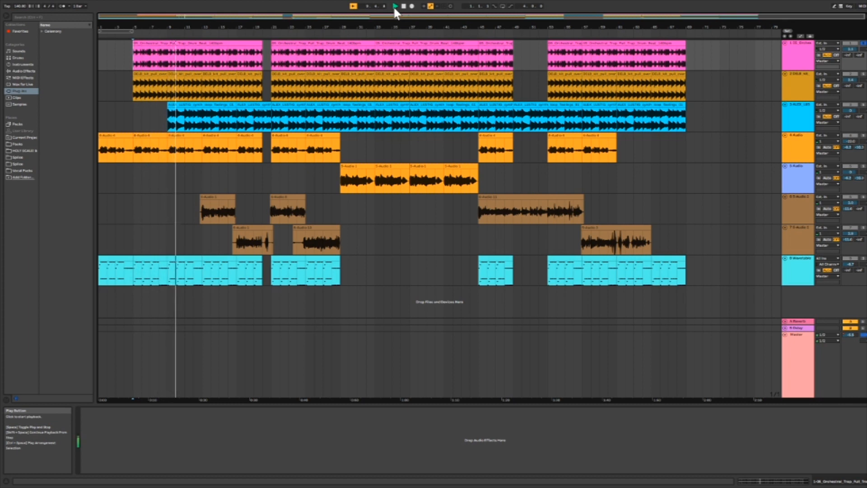
{"action": "left_click", "coordinate": [396, 6]}
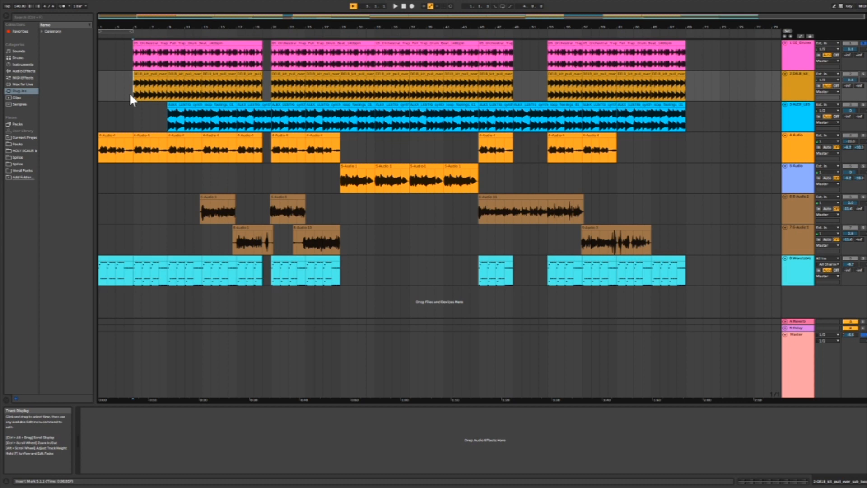
{"action": "mouse_move", "coordinate": [863, 57]}
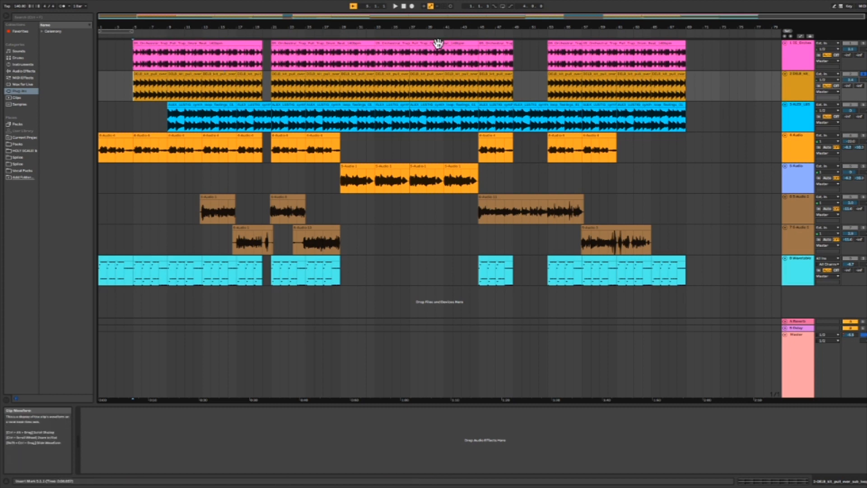
{"action": "mouse_move", "coordinate": [398, 6]}
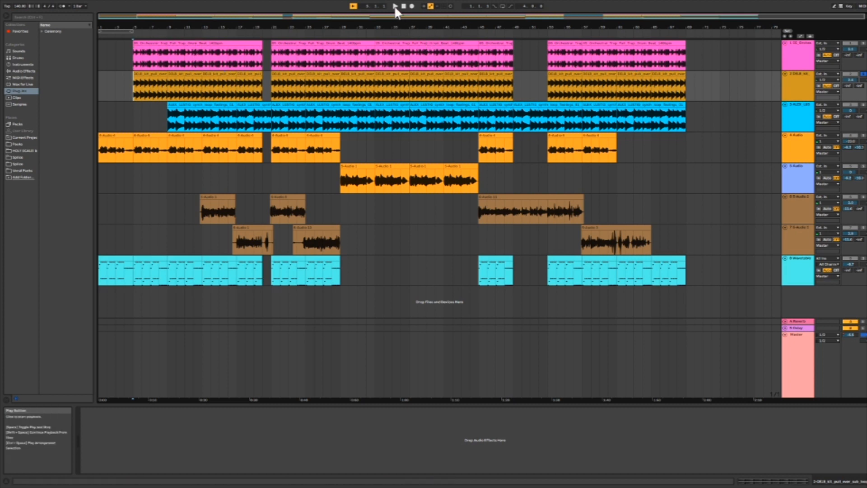
Play the beat from the top, pause near bar 9, then resume playback
{"action": "left_click", "coordinate": [395, 6]}
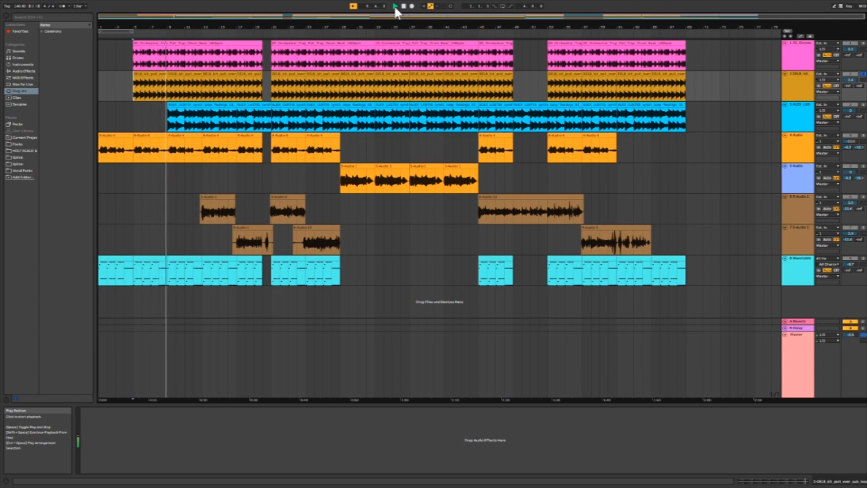
{"action": "left_click", "coordinate": [395, 6]}
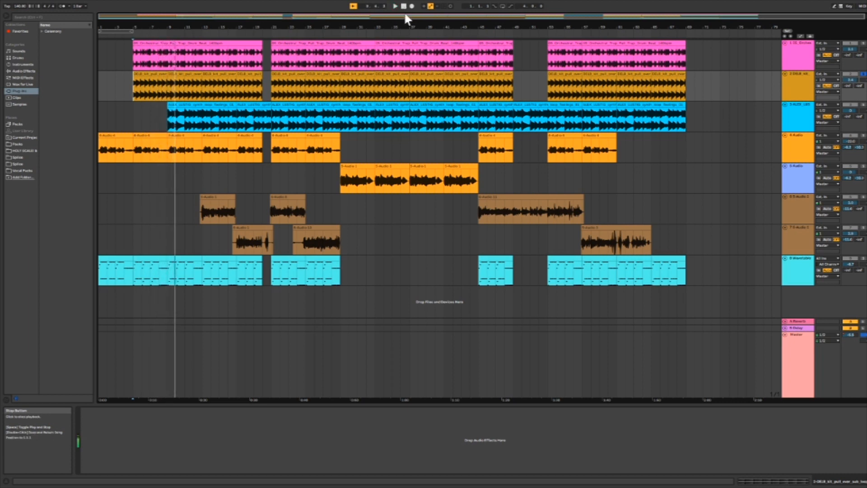
{"action": "left_click", "coordinate": [206, 117]}
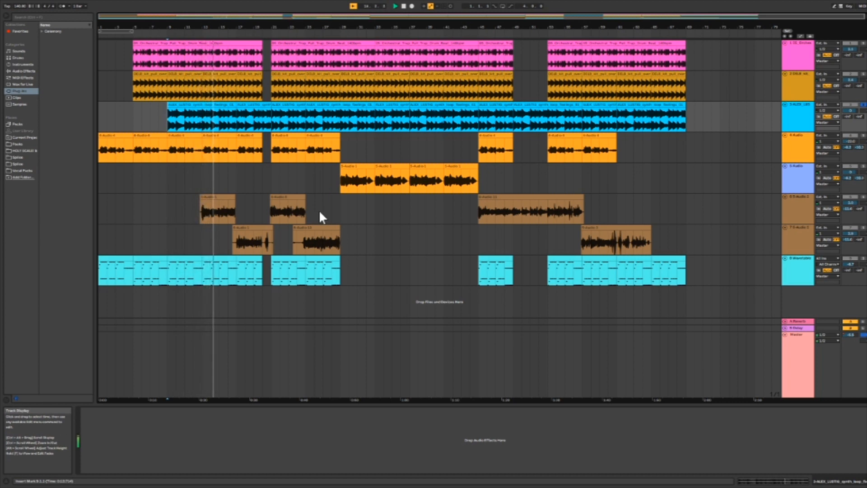
{"action": "left_click", "coordinate": [396, 7]}
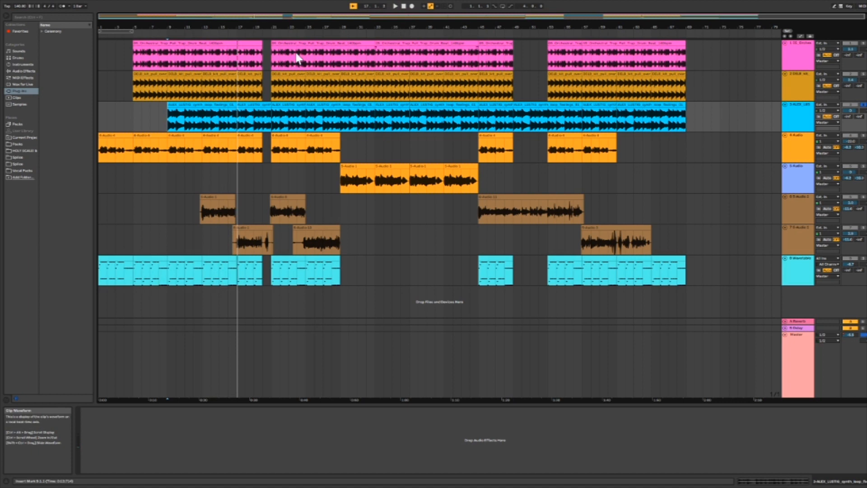
{"action": "mouse_move", "coordinate": [312, 149]}
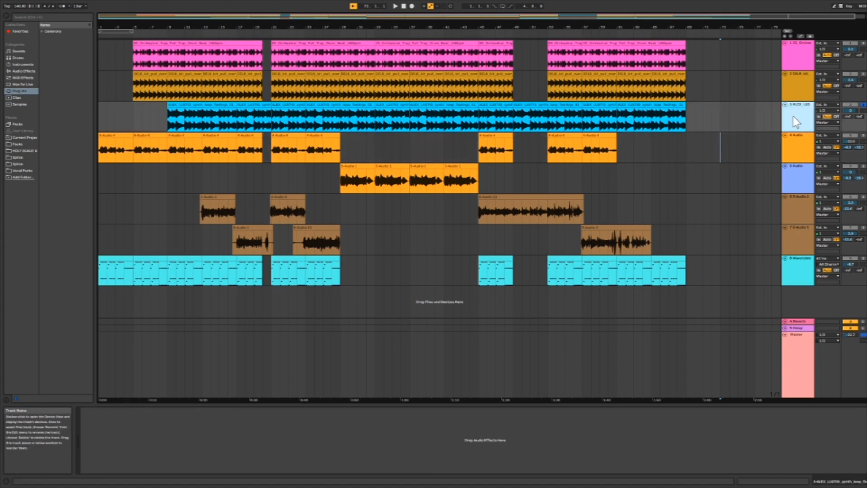
{"action": "mouse_move", "coordinate": [780, 118]}
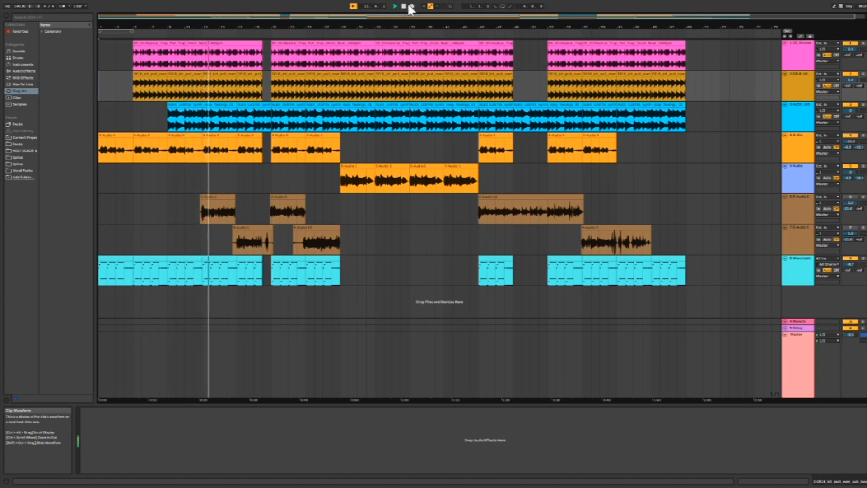
Stop playback of the full beat
{"action": "left_click", "coordinate": [394, 5]}
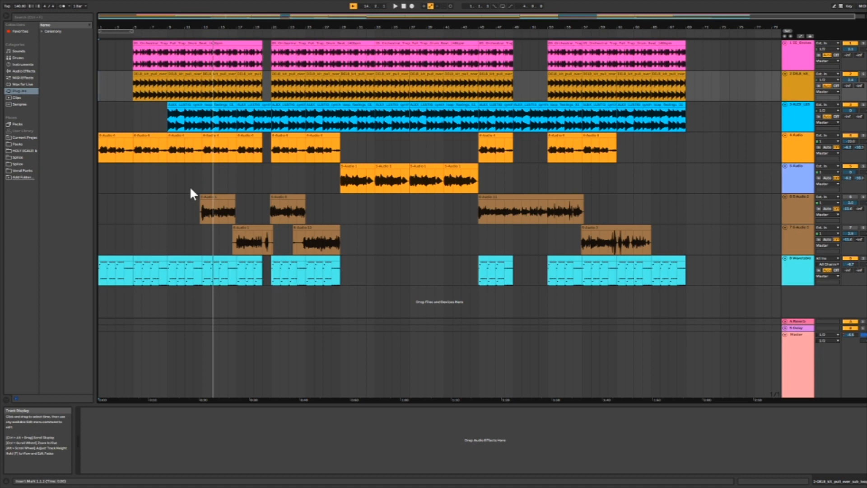
{"action": "mouse_move", "coordinate": [433, 159]}
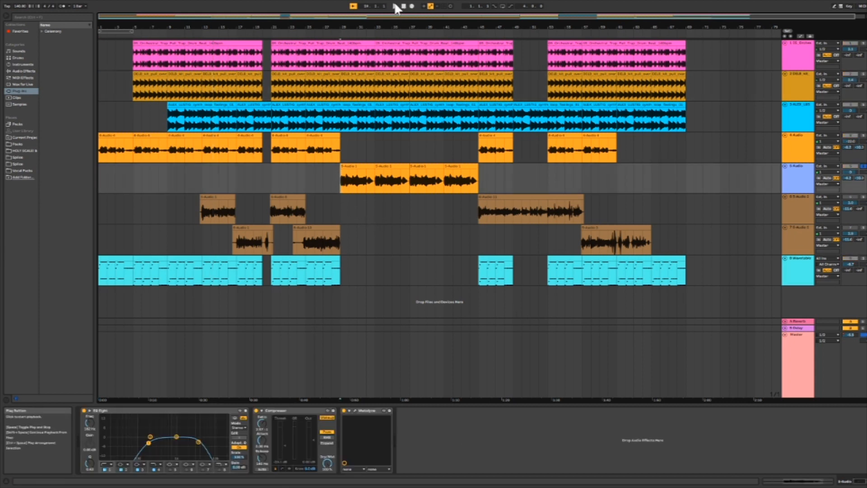
{"action": "left_click", "coordinate": [395, 6]}
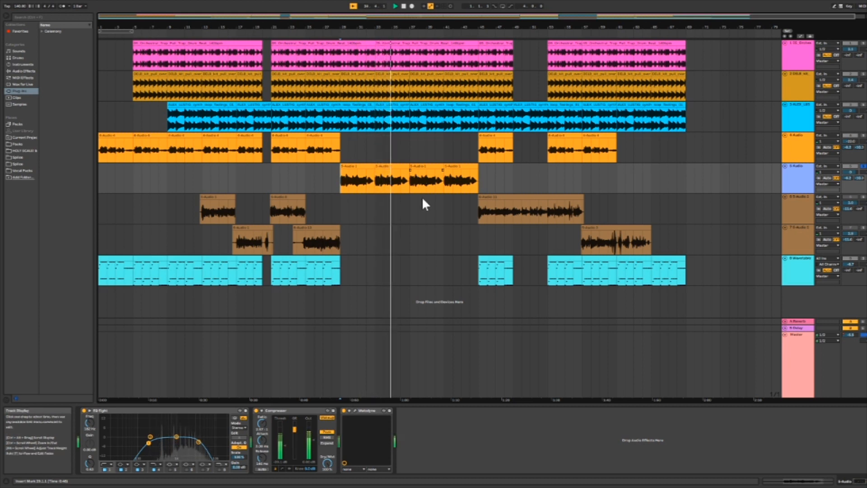
{"action": "left_click", "coordinate": [395, 6]}
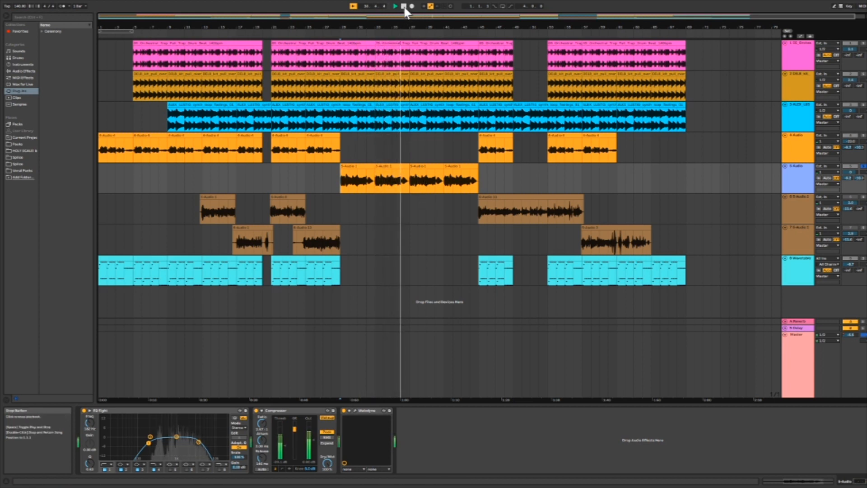